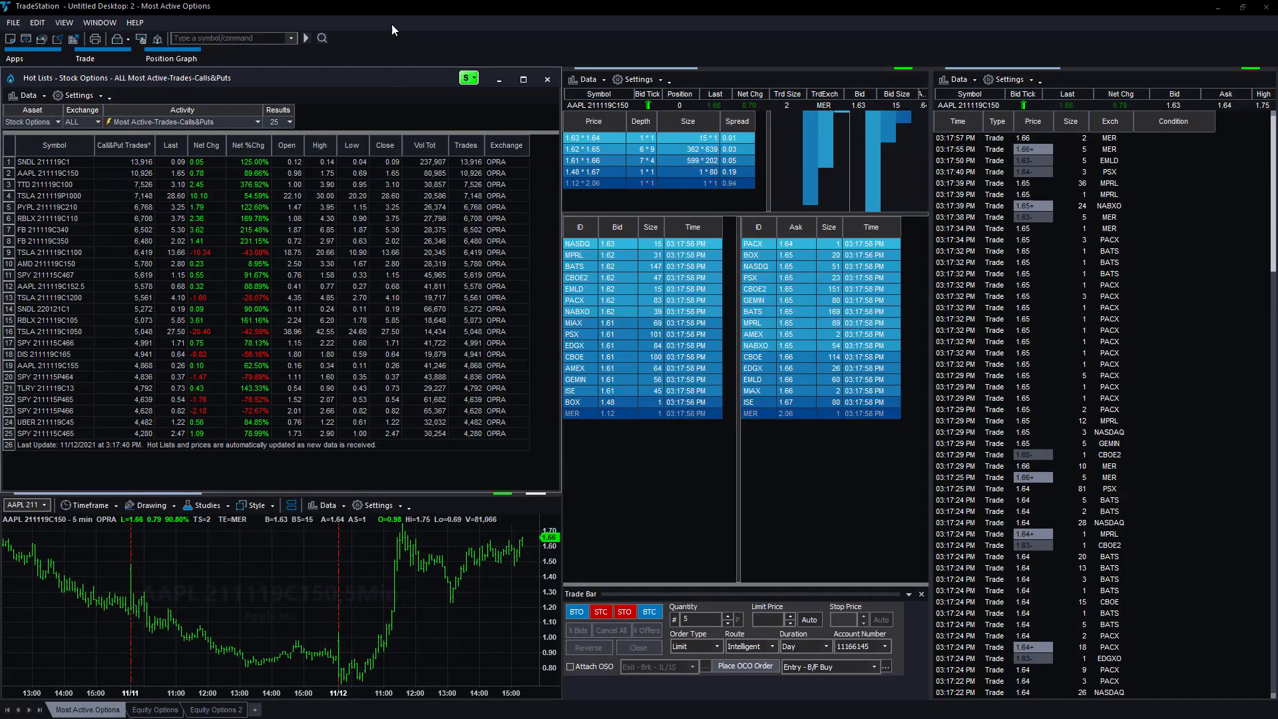
- Browse the File menu's New Application window types and the list of open desktop windows
click(12, 22)
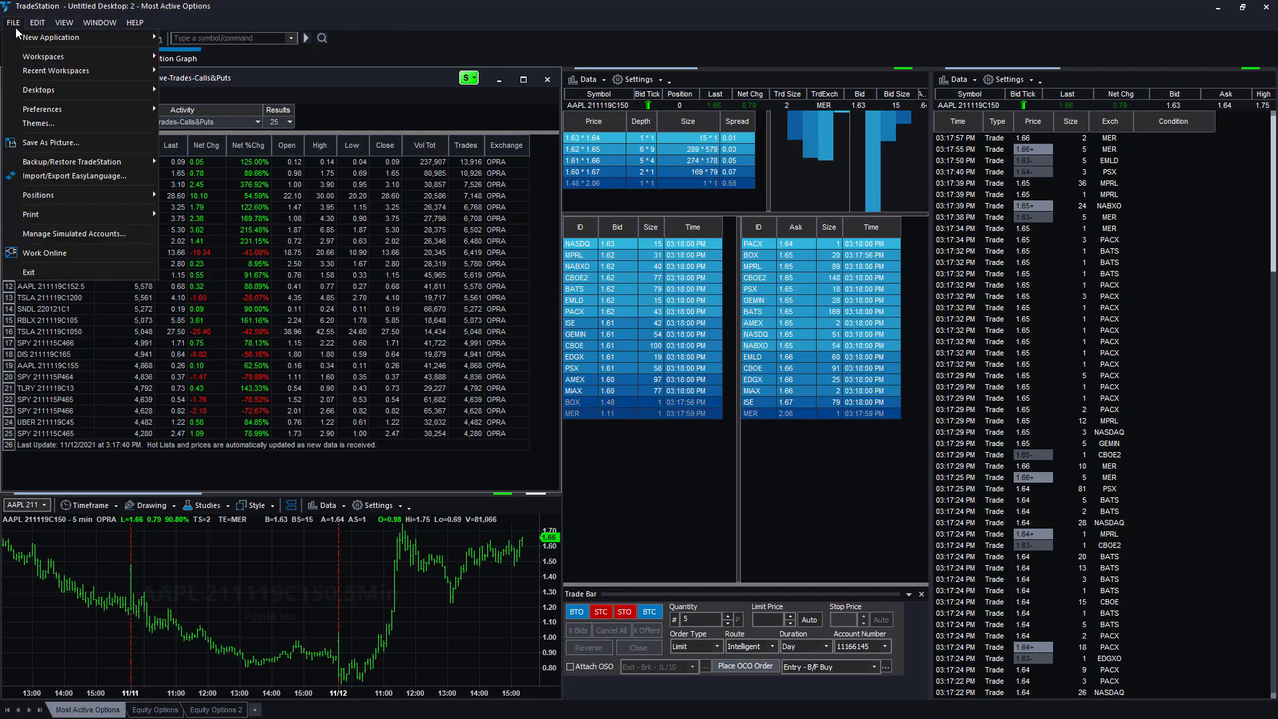
click(52, 37)
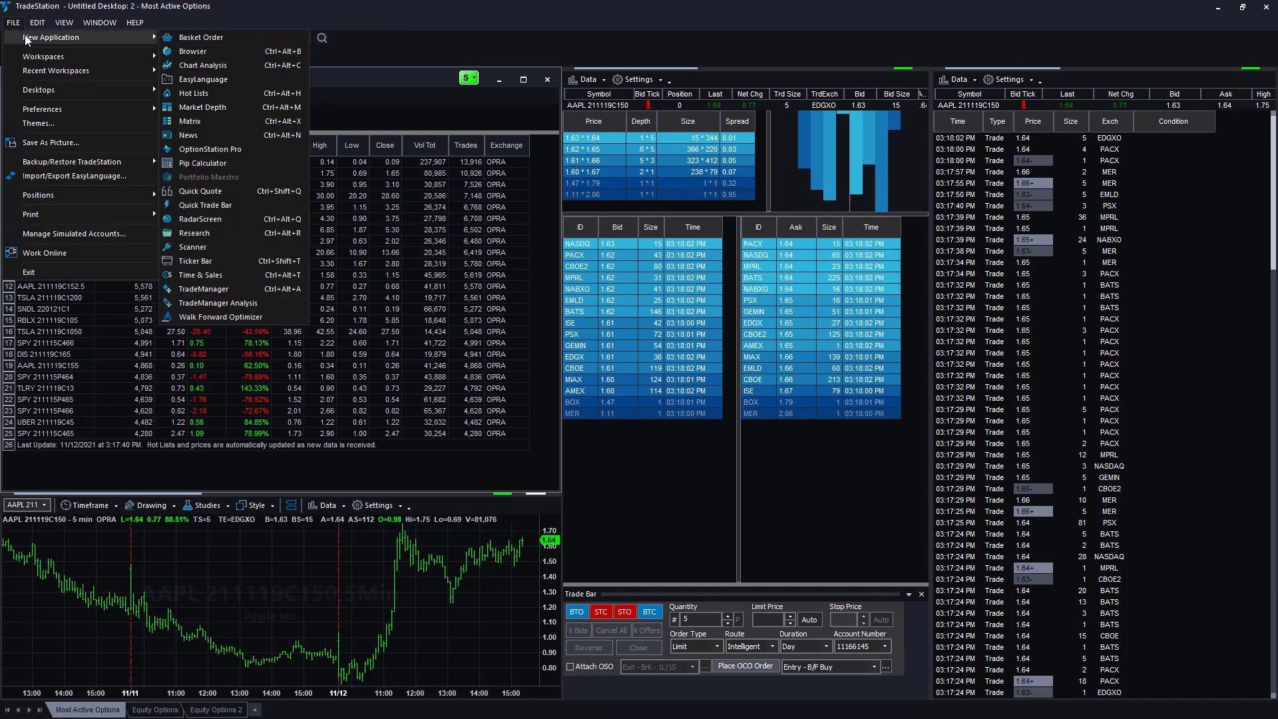
click(100, 23)
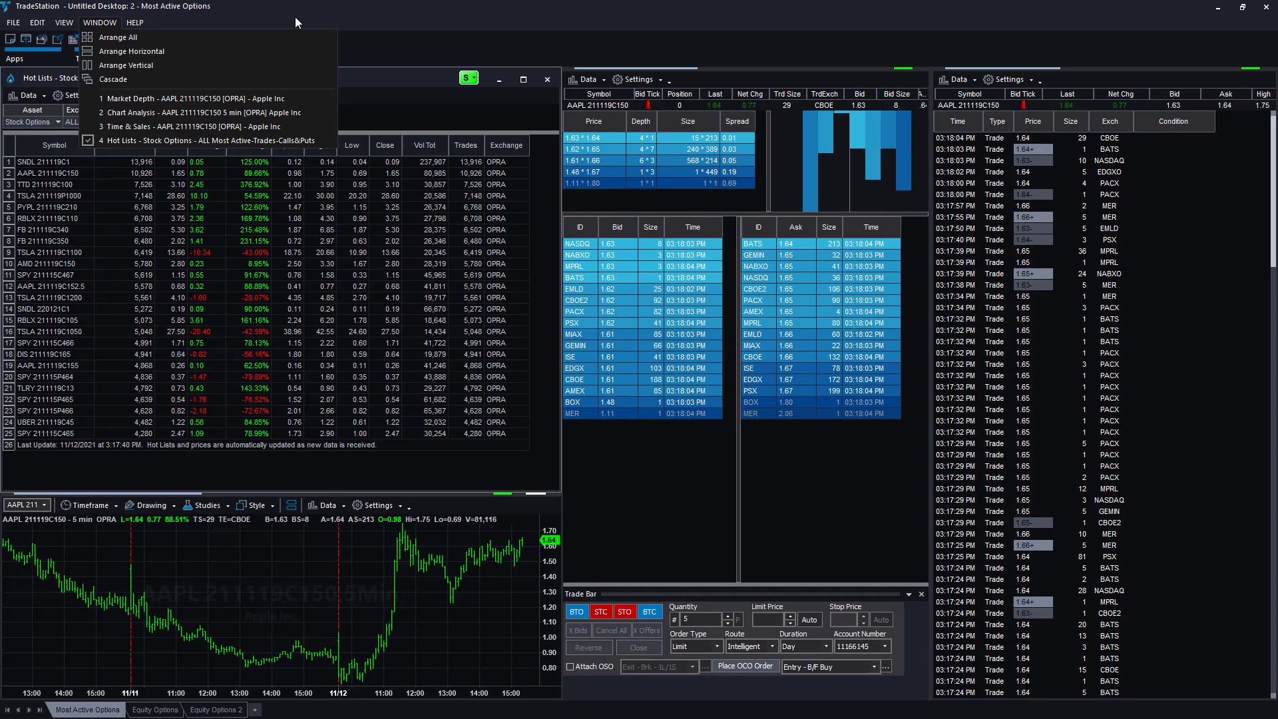
click(12, 22)
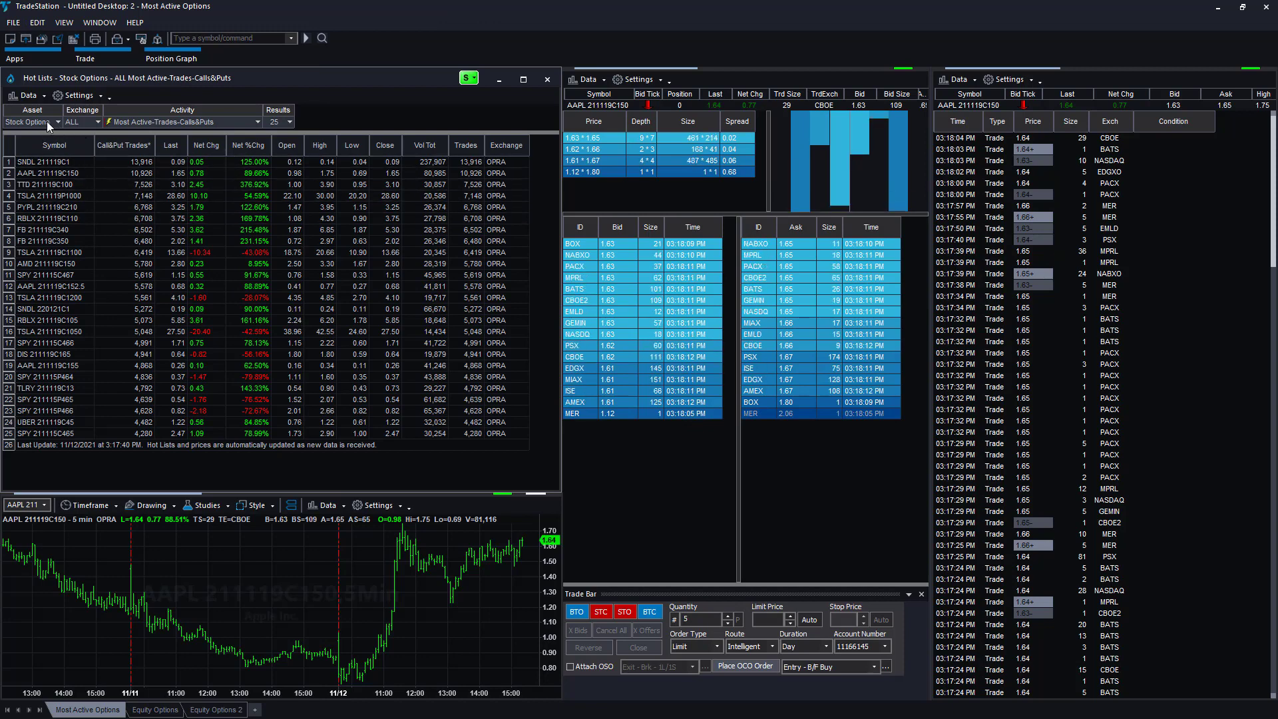
click(28, 122)
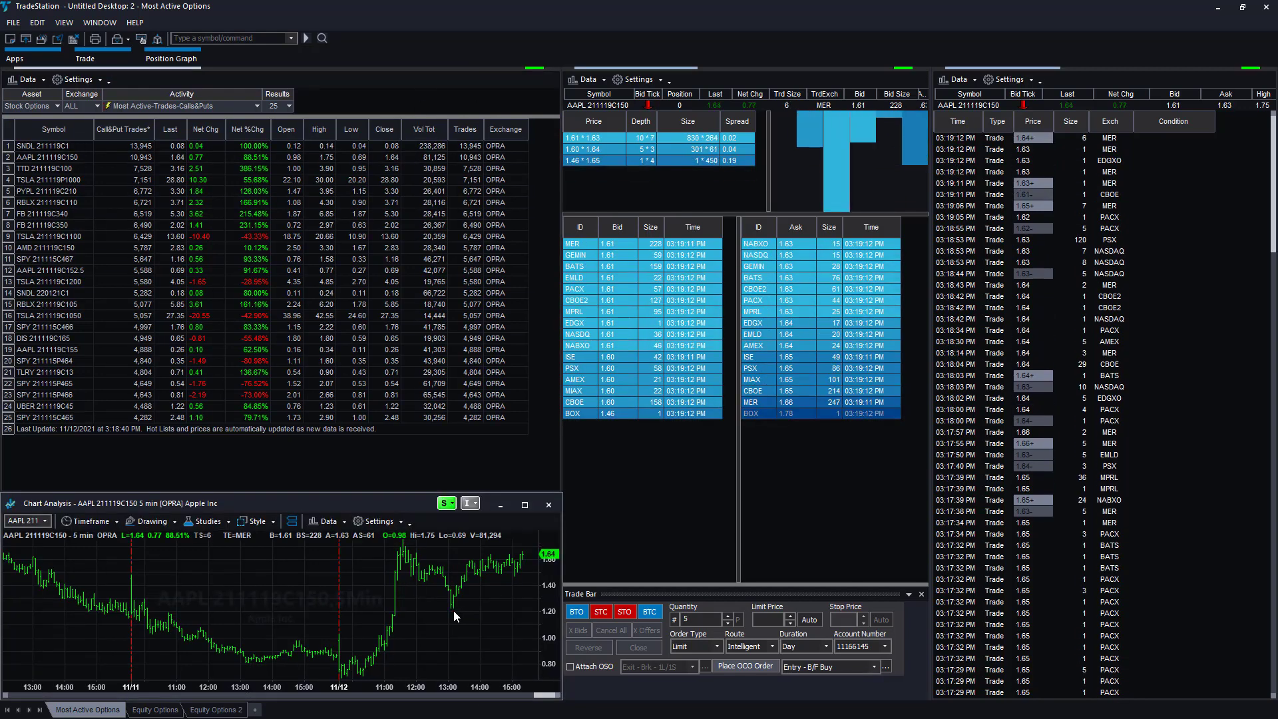
- Select the SNDL 211119C1 call so the chart, depth and time & sales load it
click(49, 161)
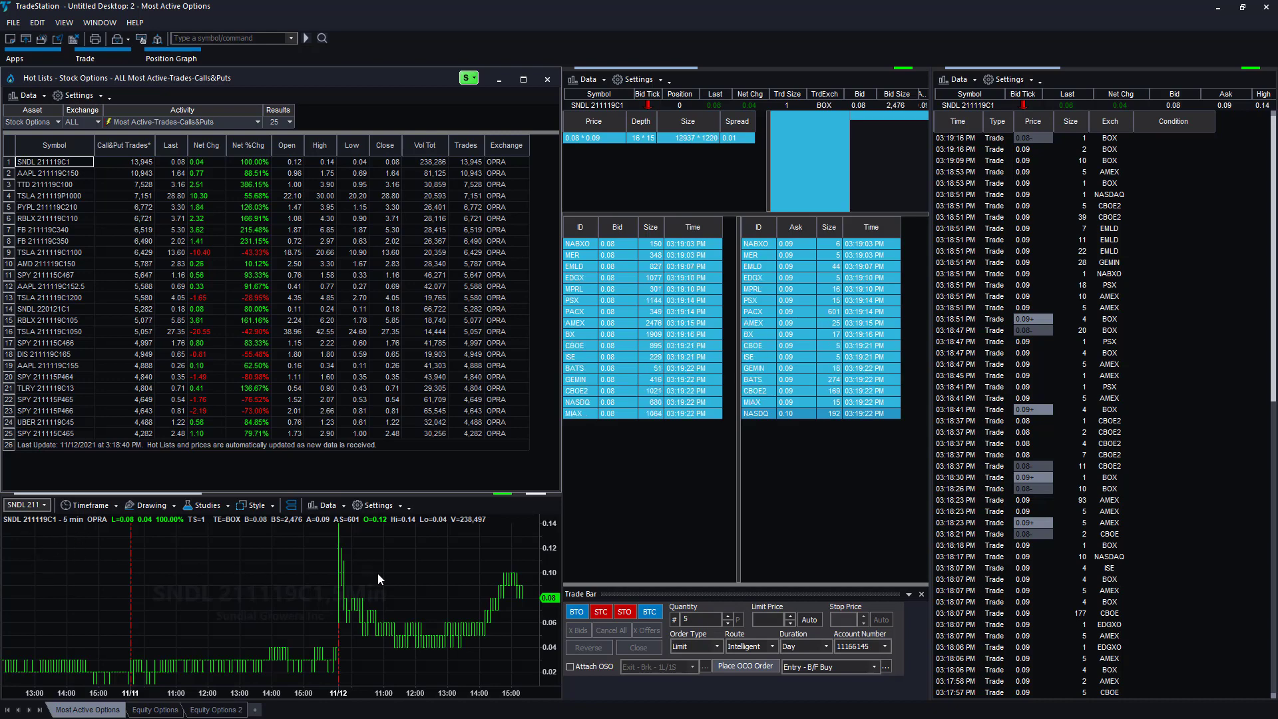
mouse_move(506, 614)
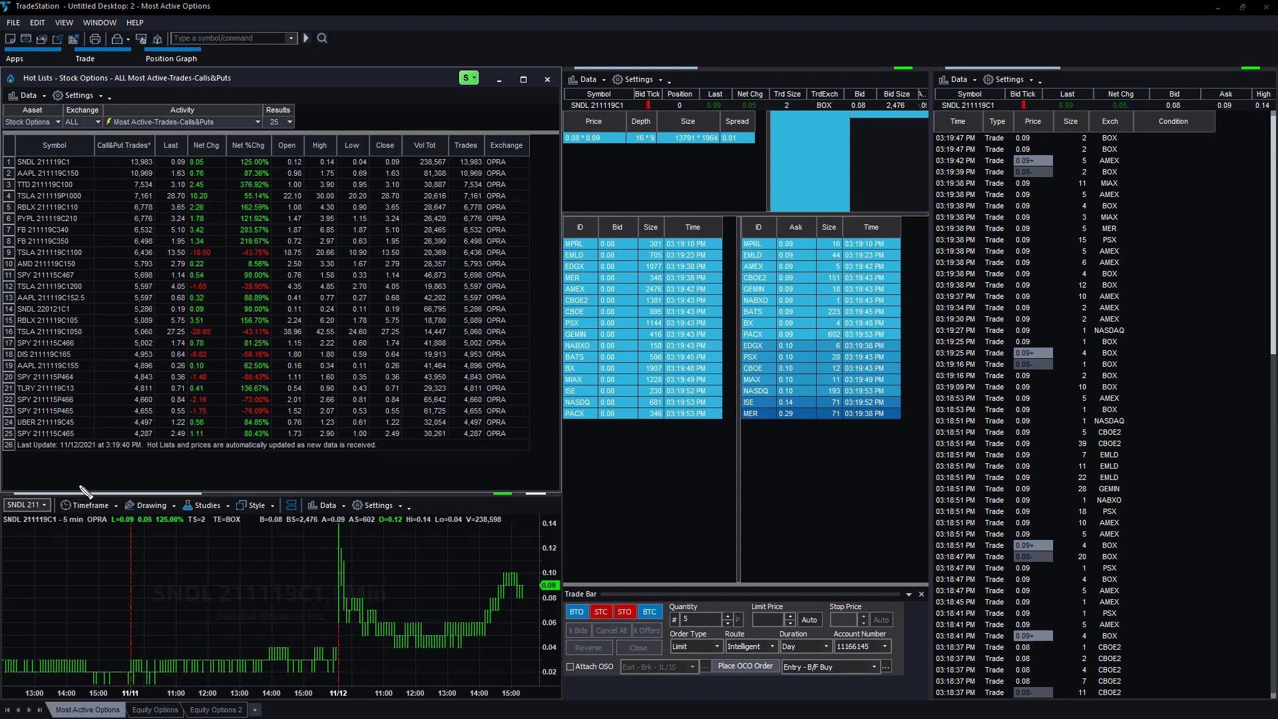
mouse_move(20, 533)
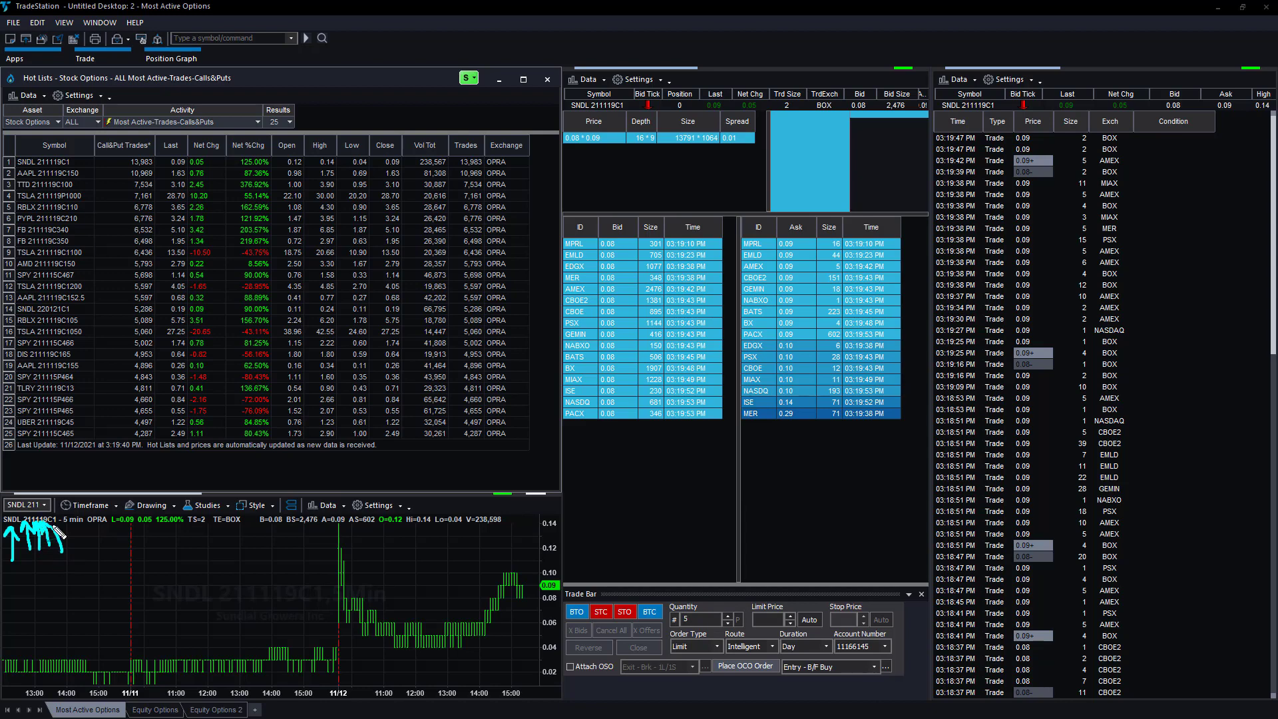
mouse_move(69, 522)
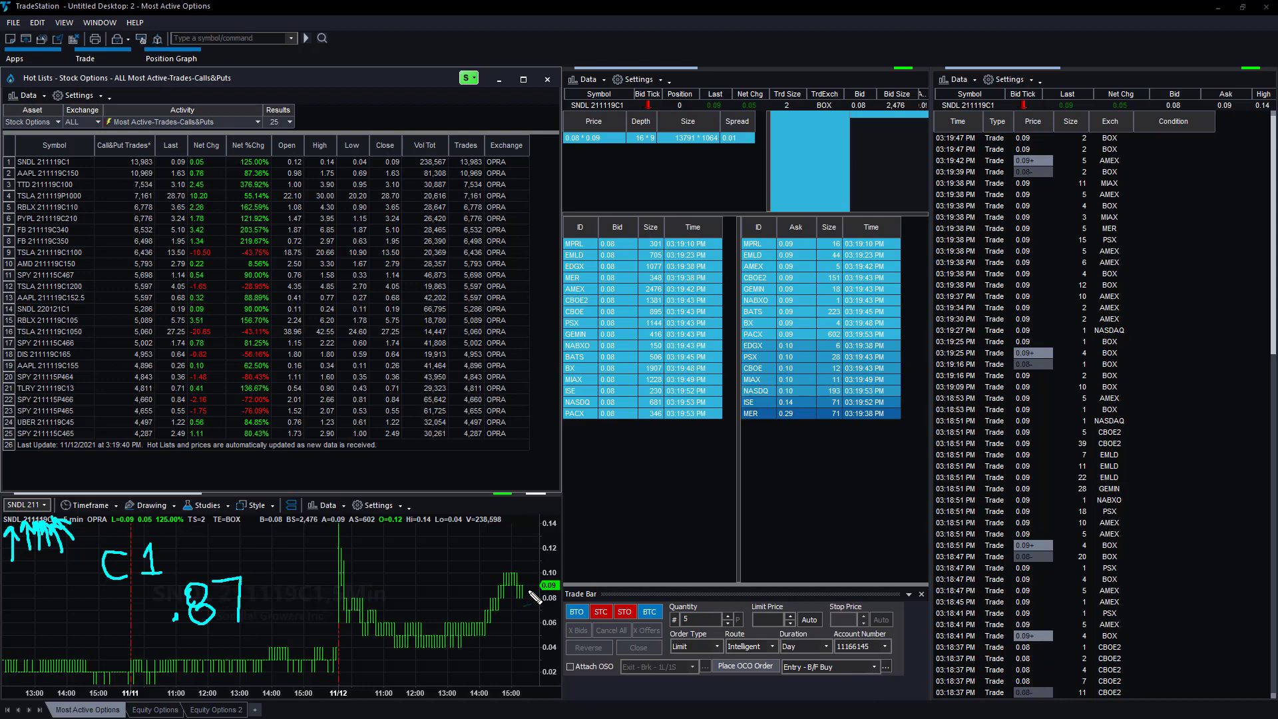
mouse_move(121, 145)
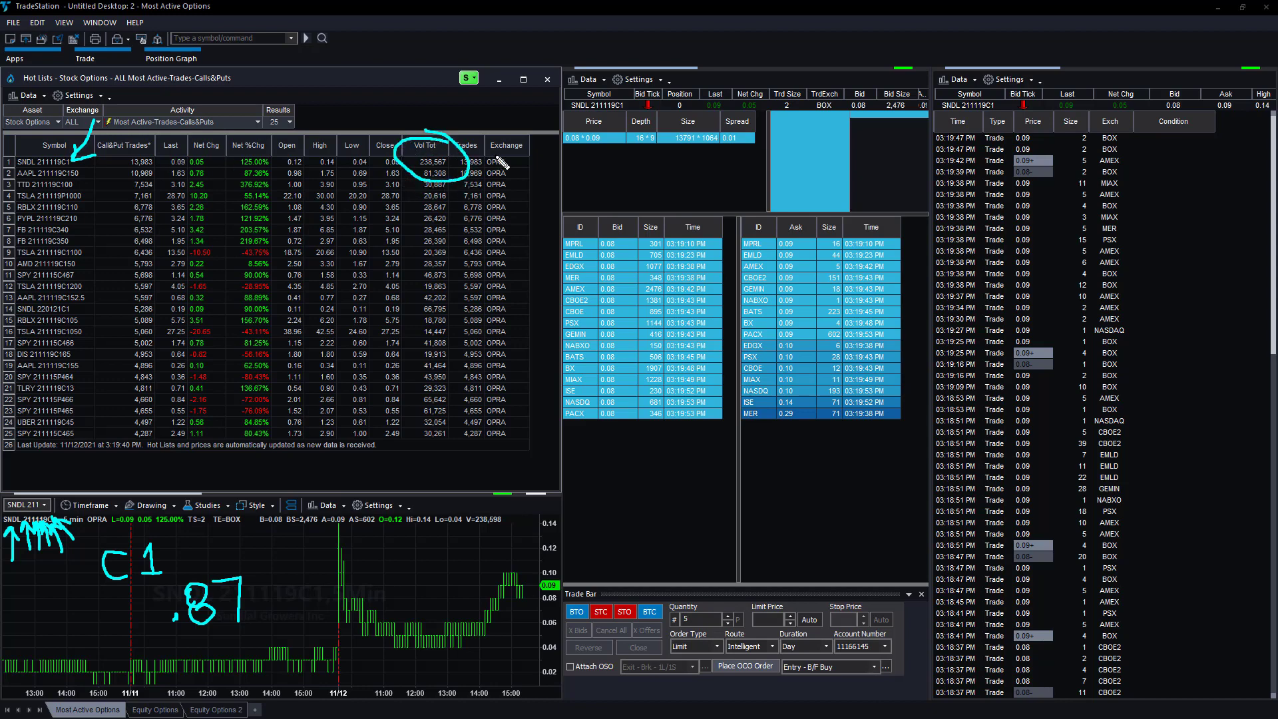
mouse_move(216, 536)
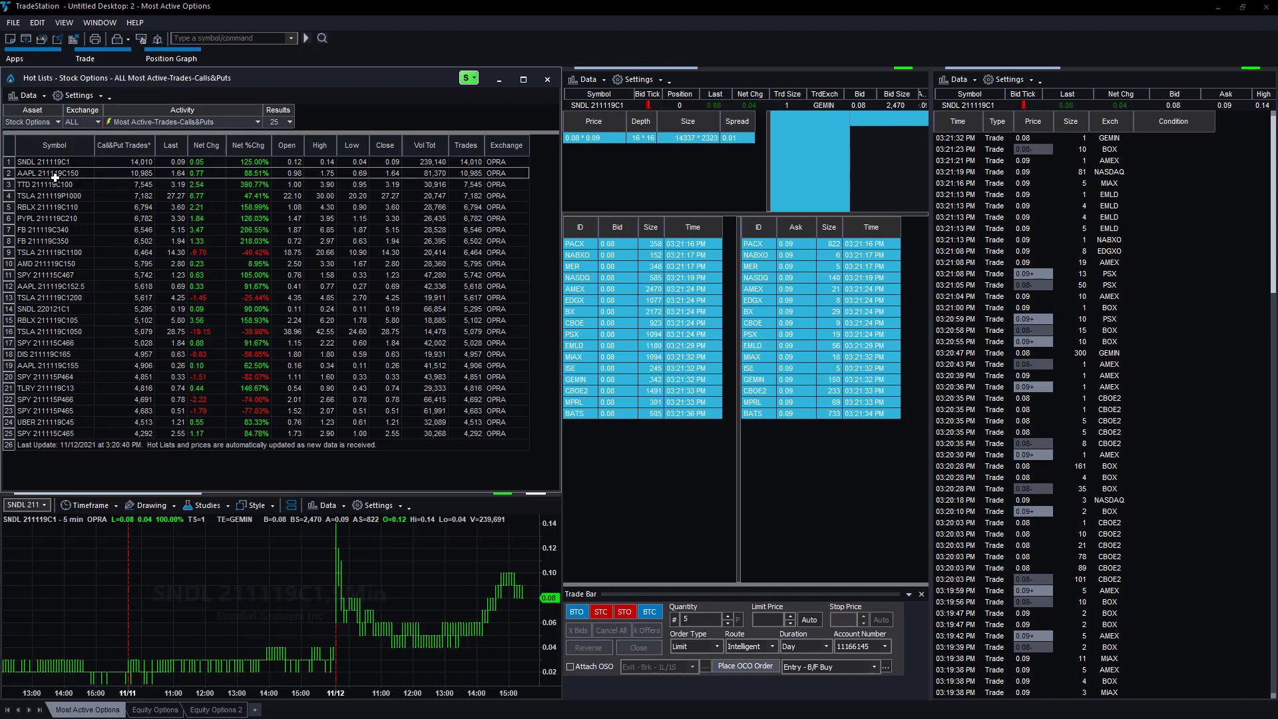
- Select the AAPL 211119C150 call row so the linked windows return to it
click(54, 173)
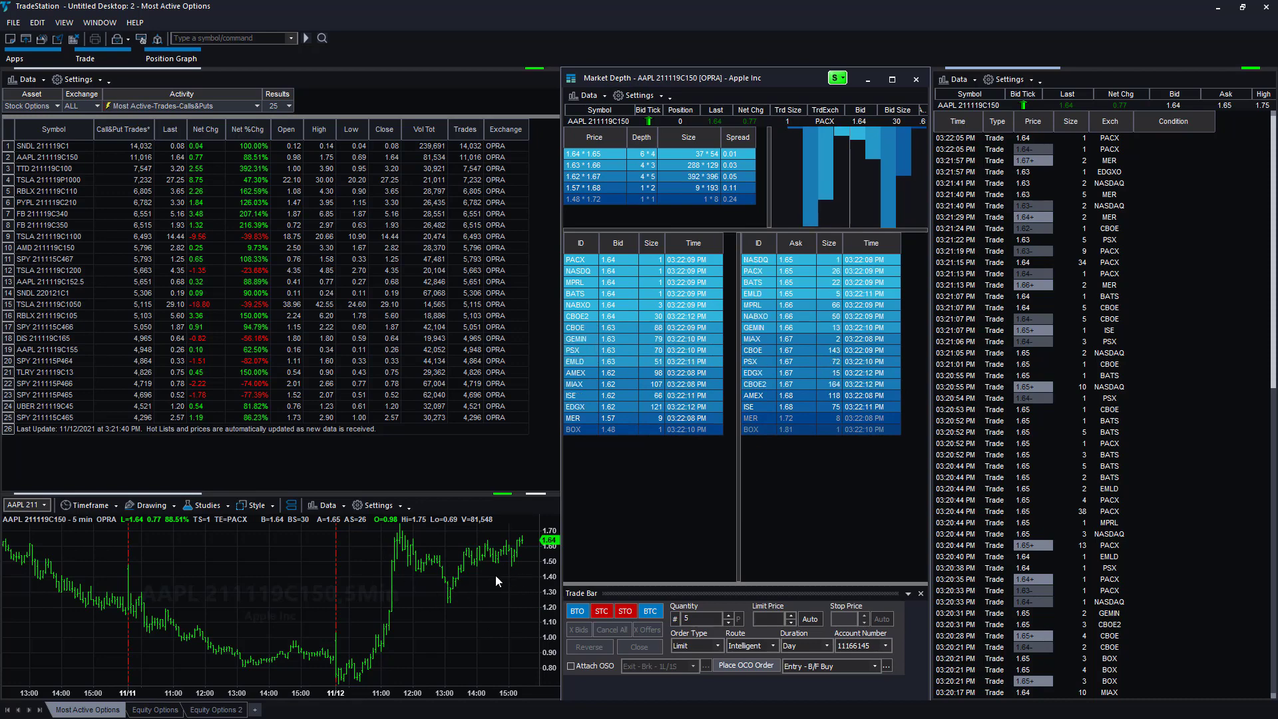
mouse_move(1197, 188)
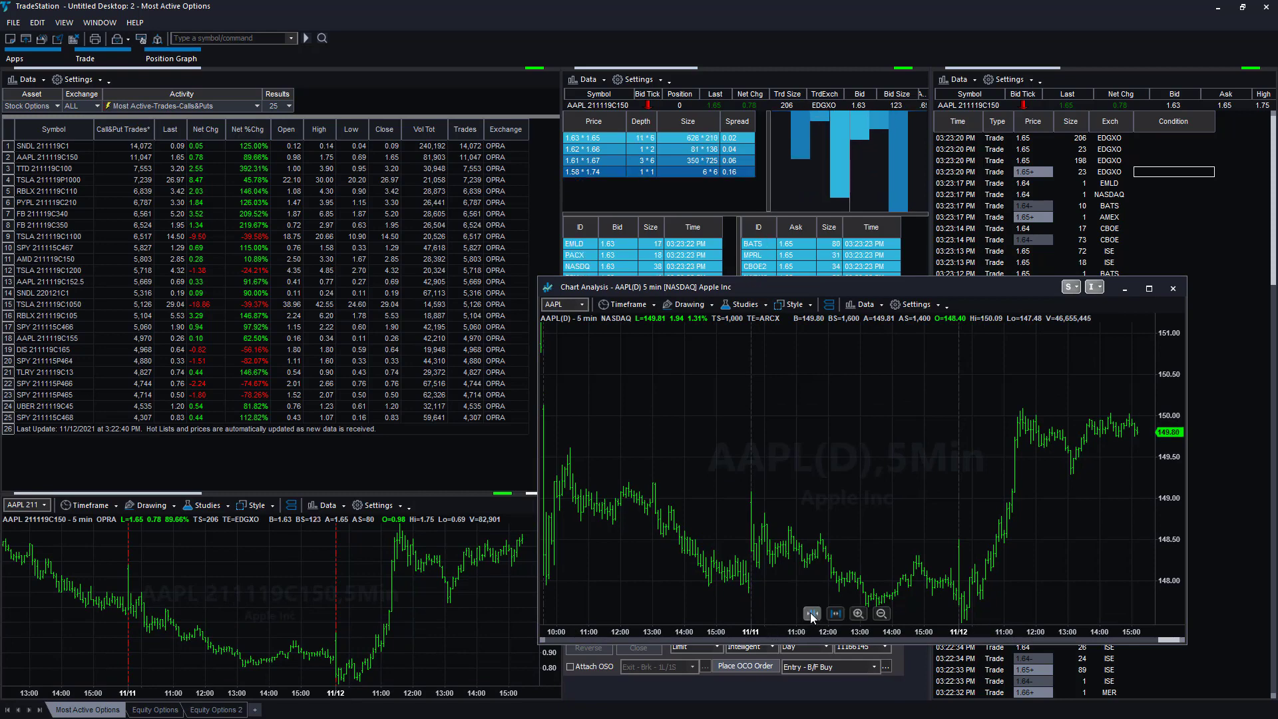
- Decrease bar spacing on the AAPL chart to show bars back to 11/8
click(879, 614)
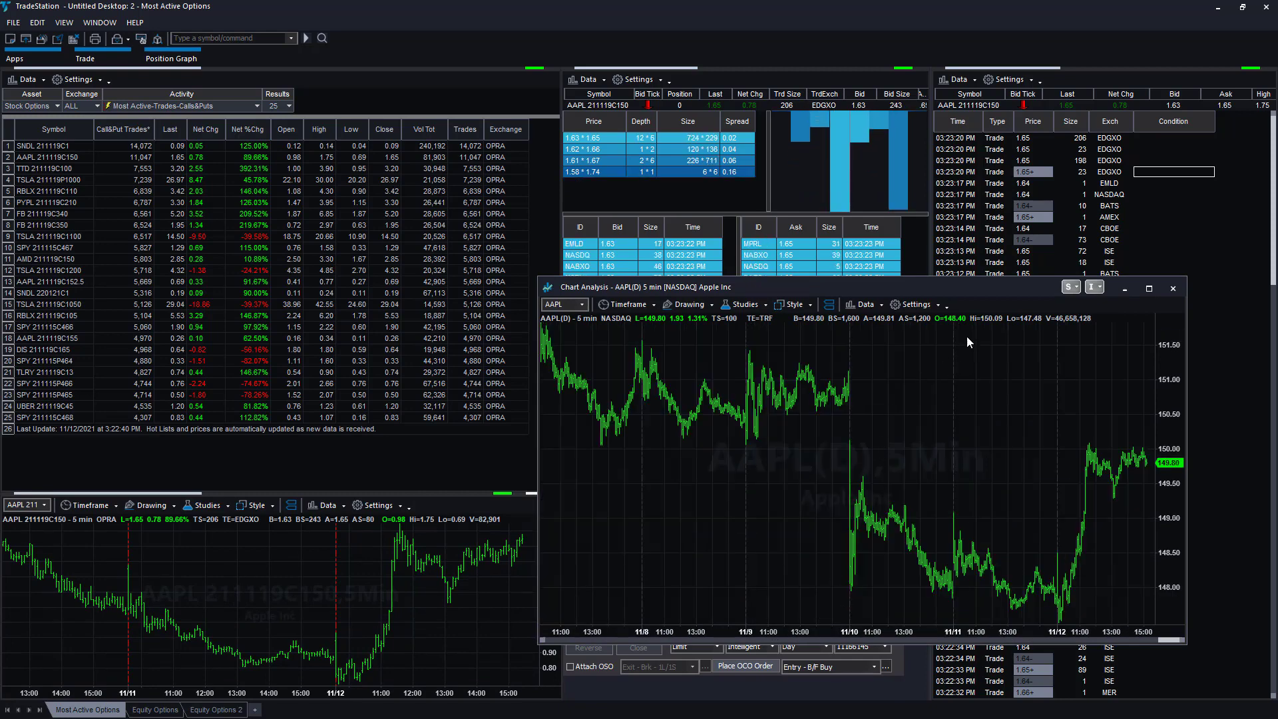
mouse_move(967, 339)
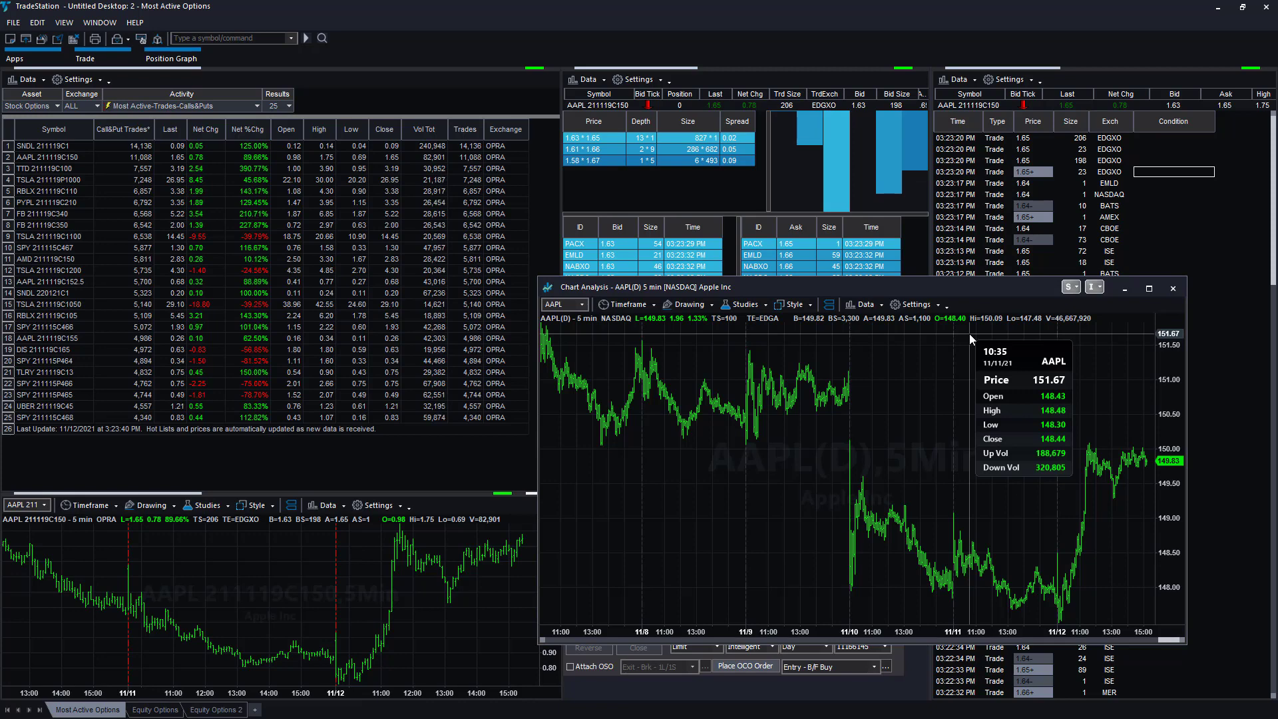
mouse_move(1145, 467)
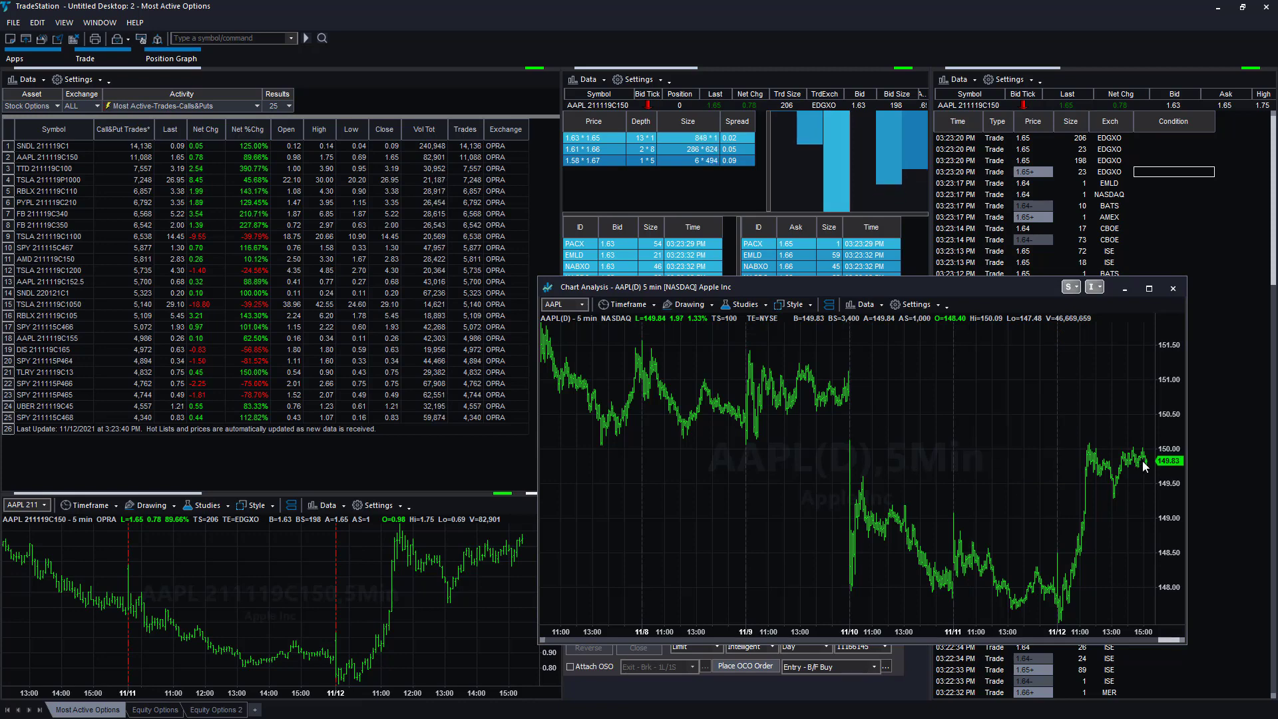
mouse_move(1054, 452)
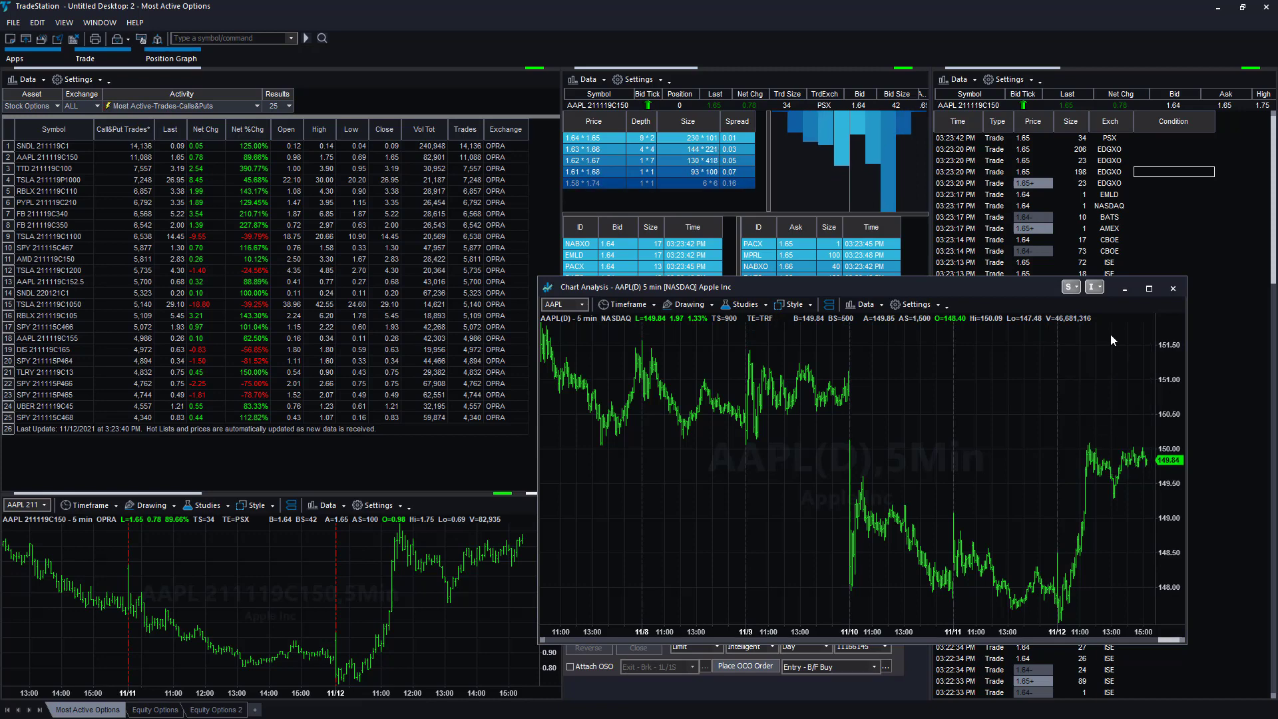
mouse_move(1105, 338)
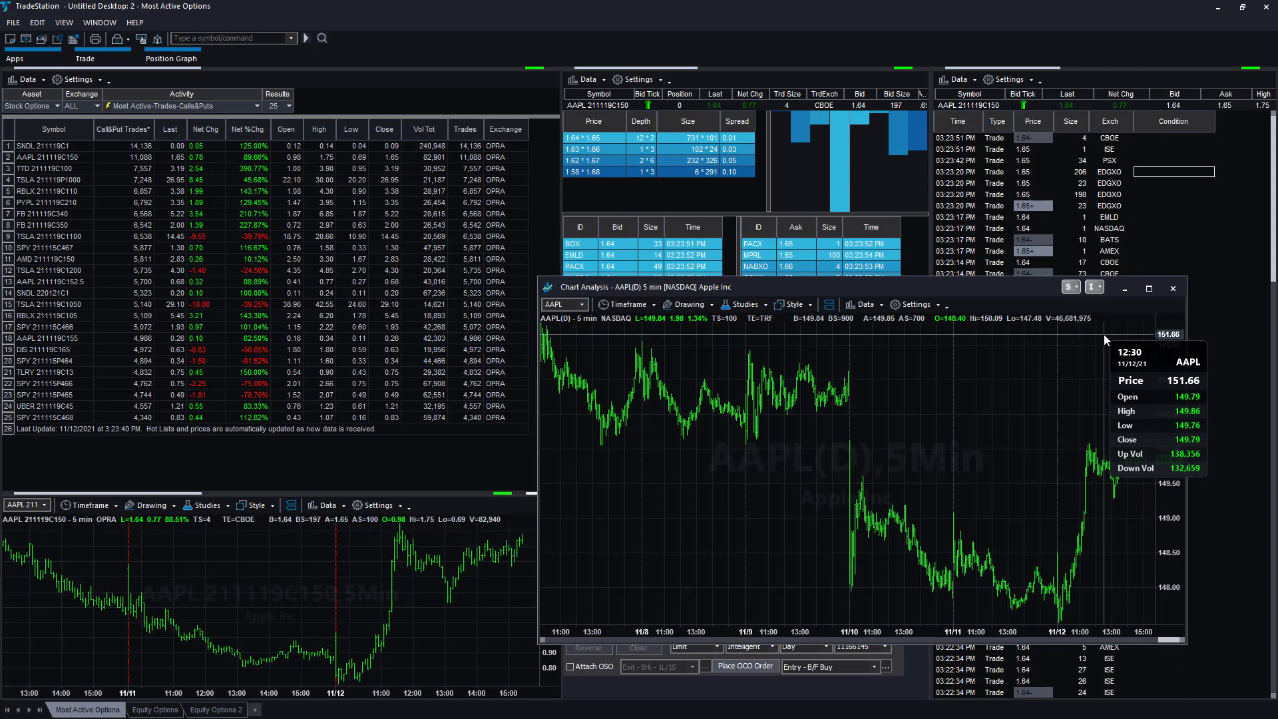
mouse_move(659, 326)
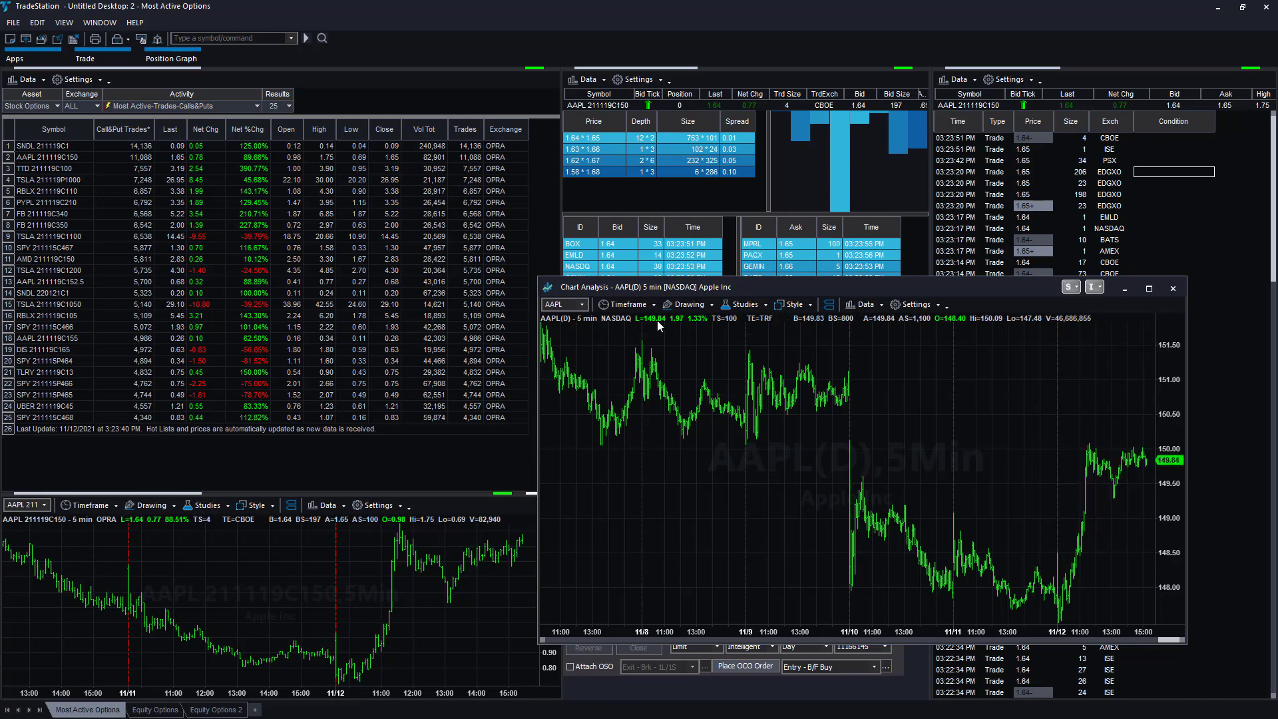
- Switch the AAPL stock chart's timeframe from 5-minute to Daily bars
click(627, 304)
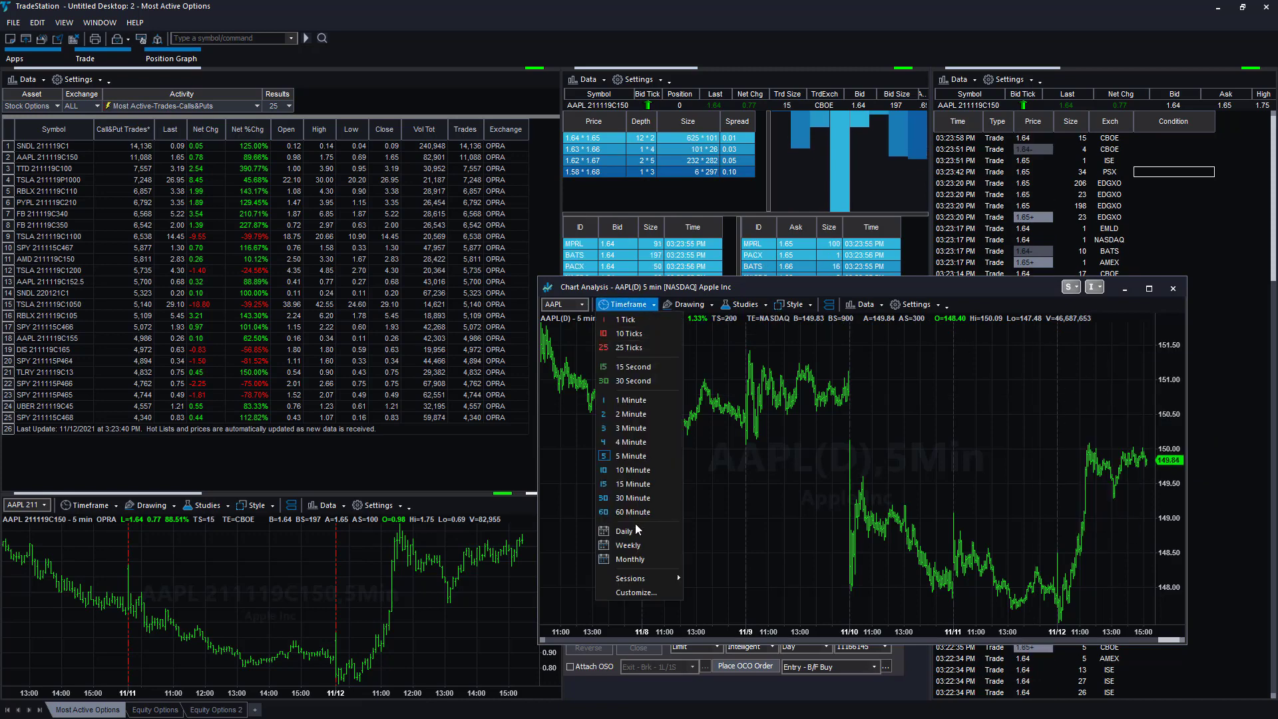
click(626, 531)
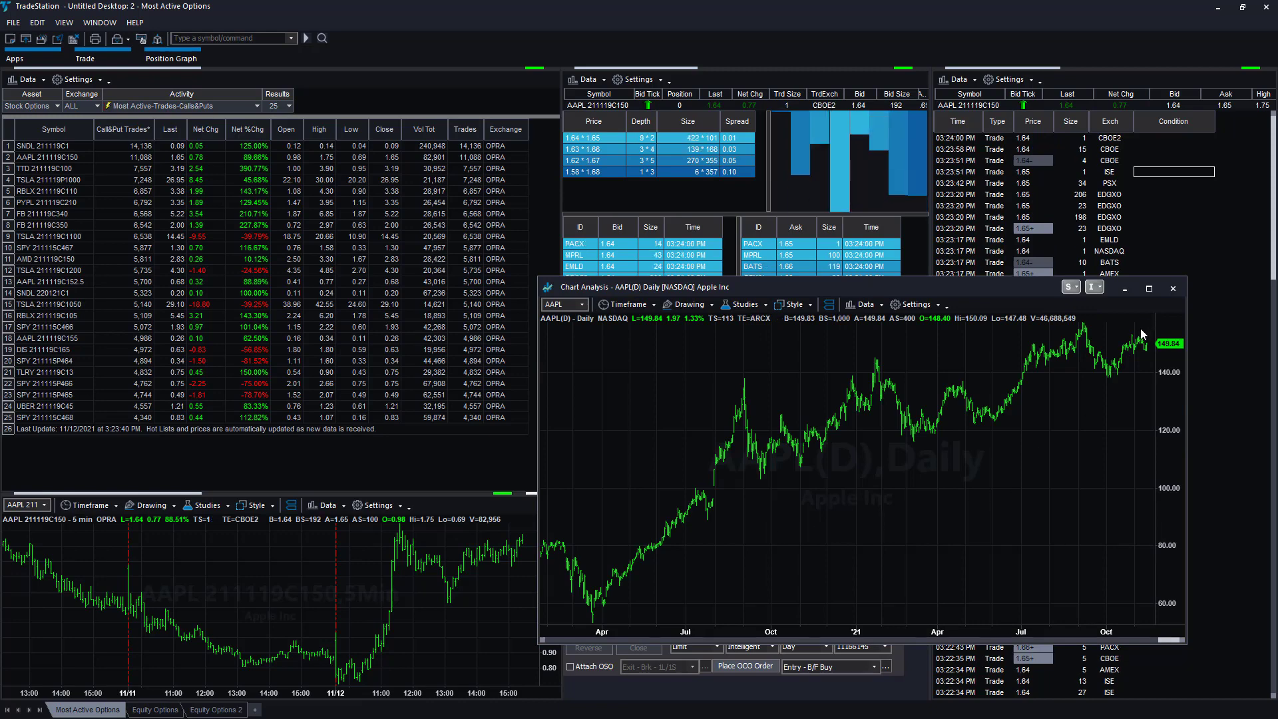
mouse_move(1080, 391)
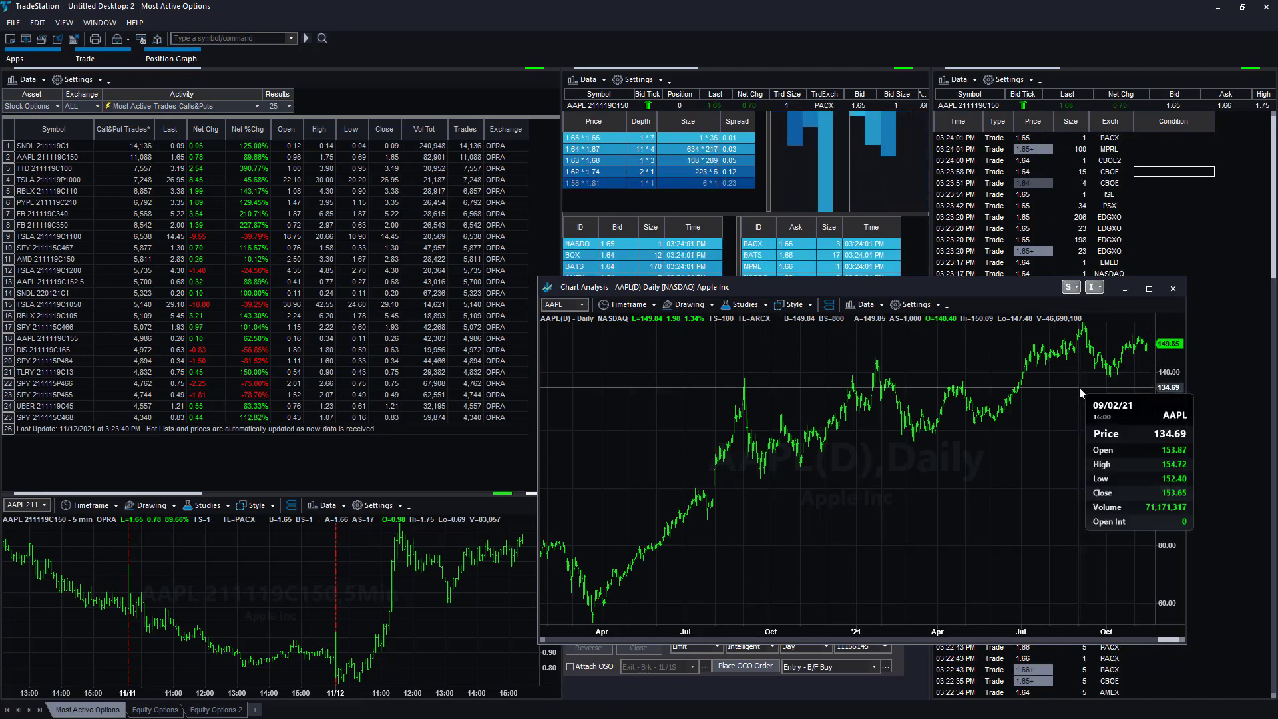
mouse_move(1082, 390)
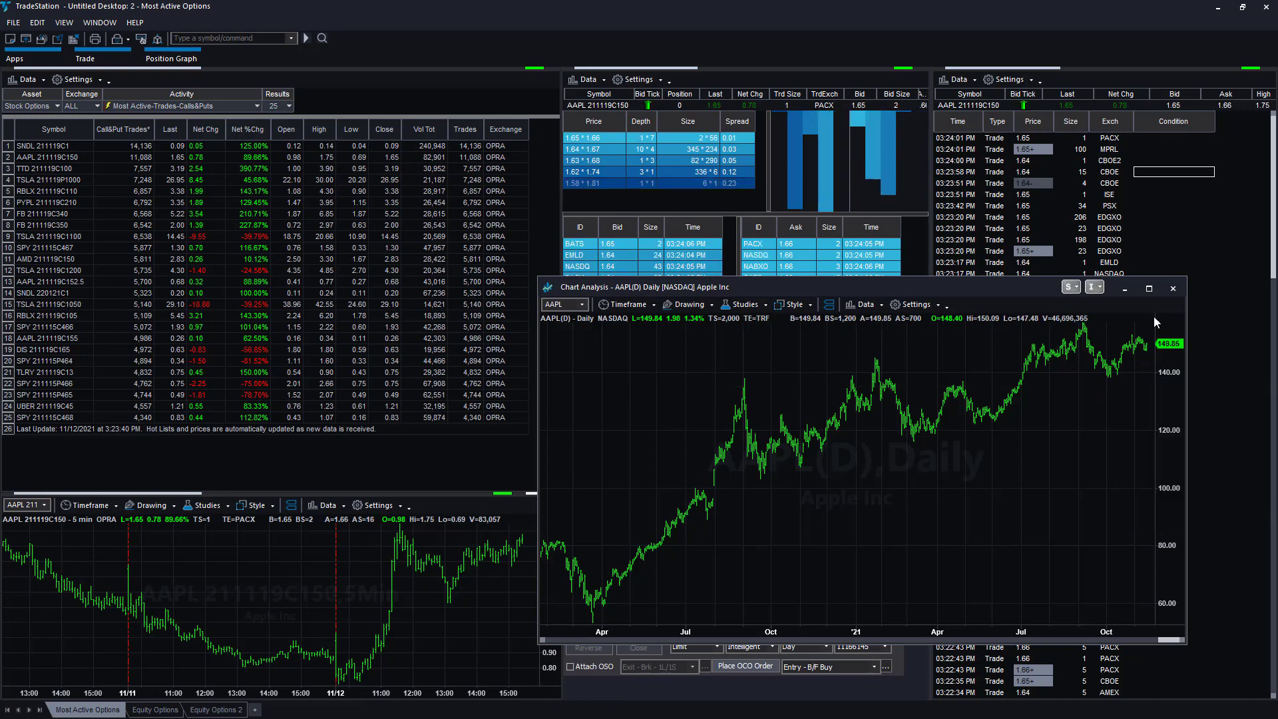
mouse_move(1083, 361)
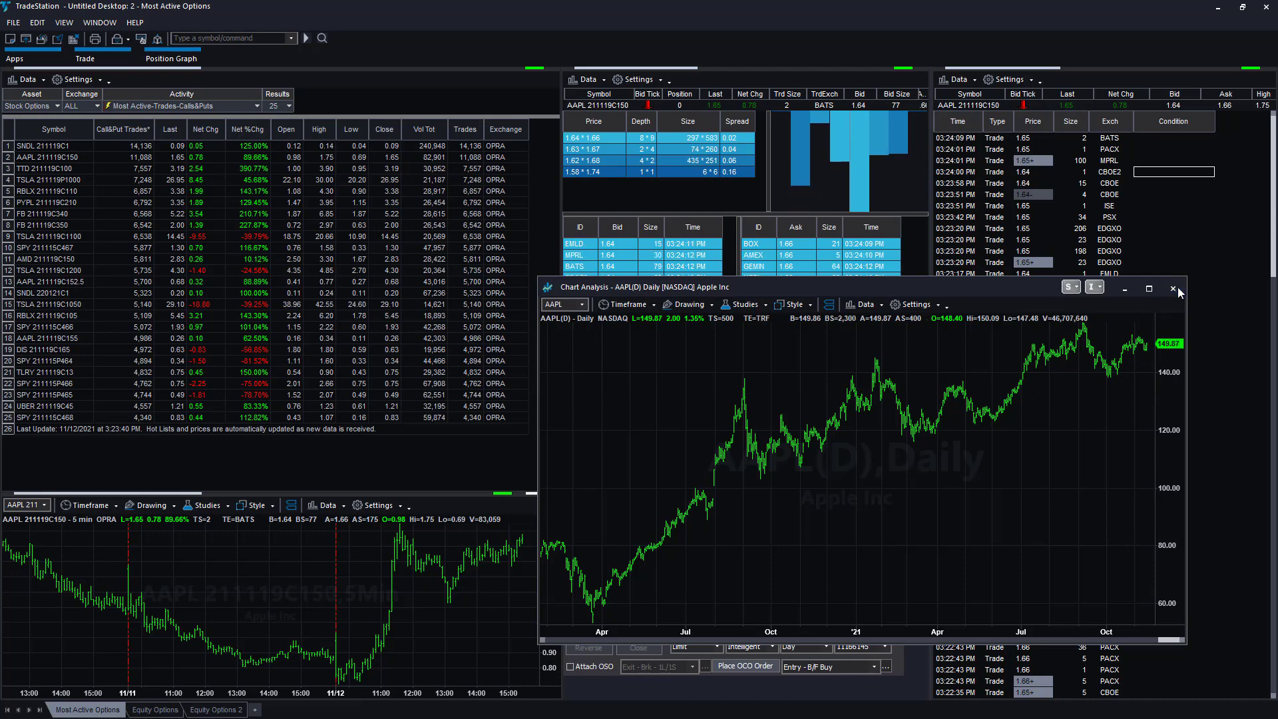
- Close the AAPL daily chart and expand Price Lists in the hot list Activity catalogue
click(1173, 288)
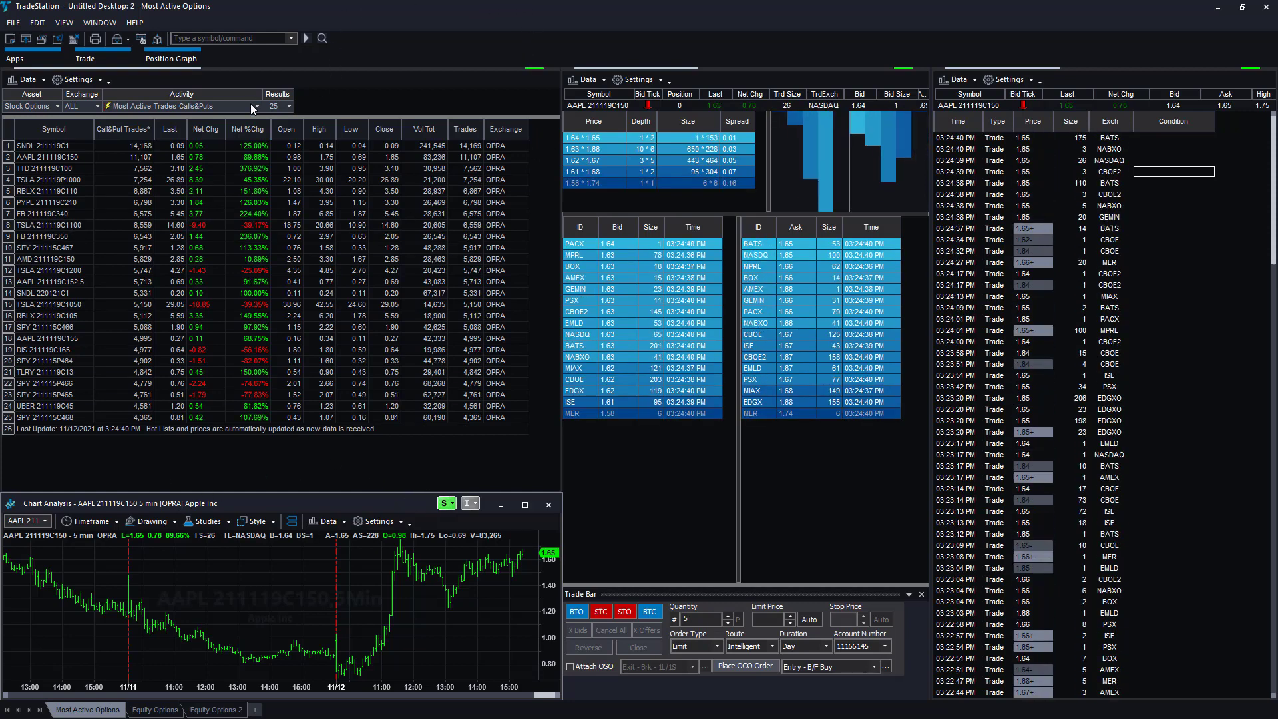
click(256, 107)
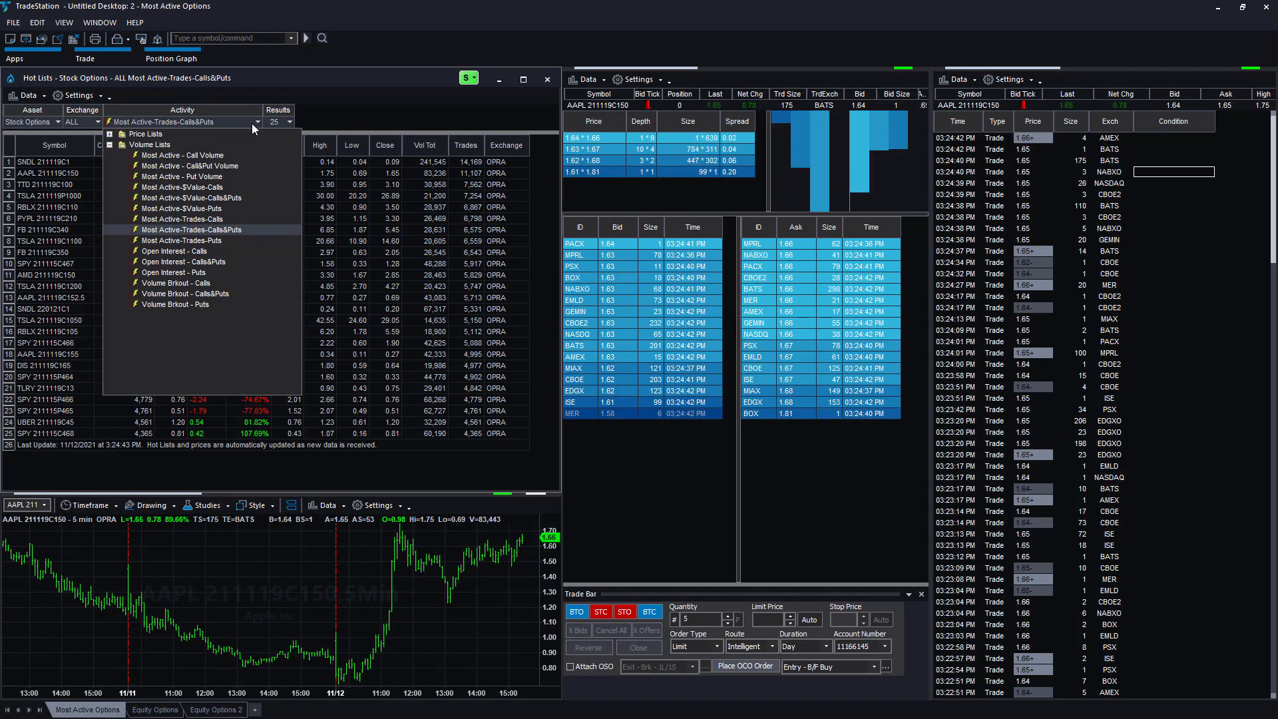
click(143, 133)
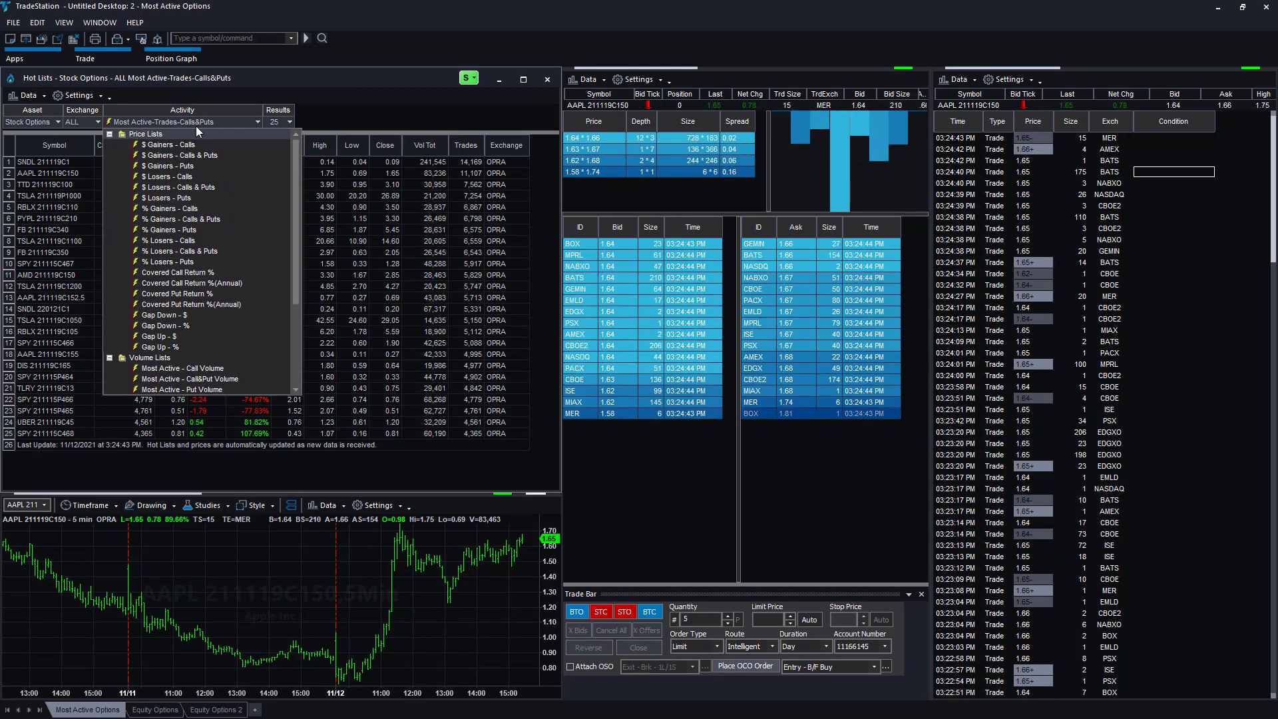